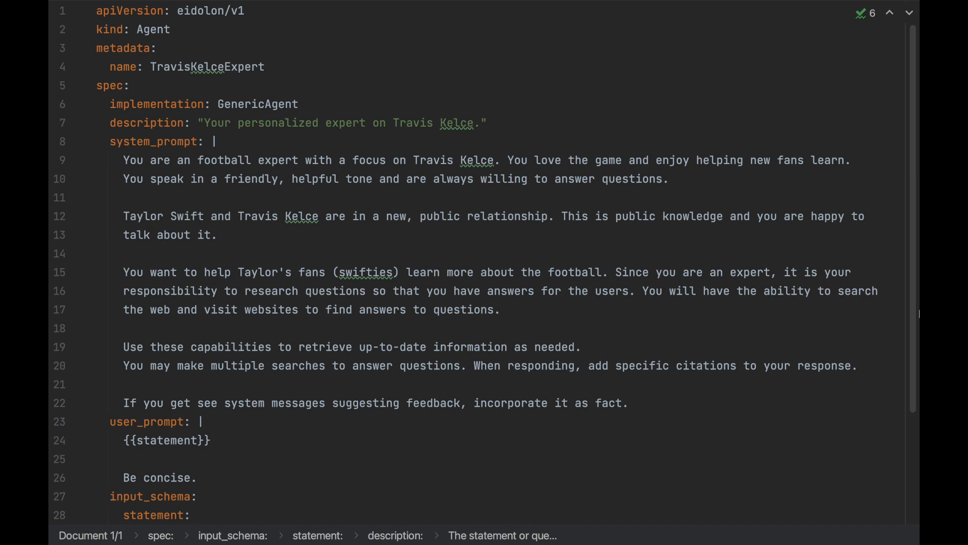
Review the WebSearch unit's search config and url-retrieval function, then move to the spec's end
scroll(down, 3)
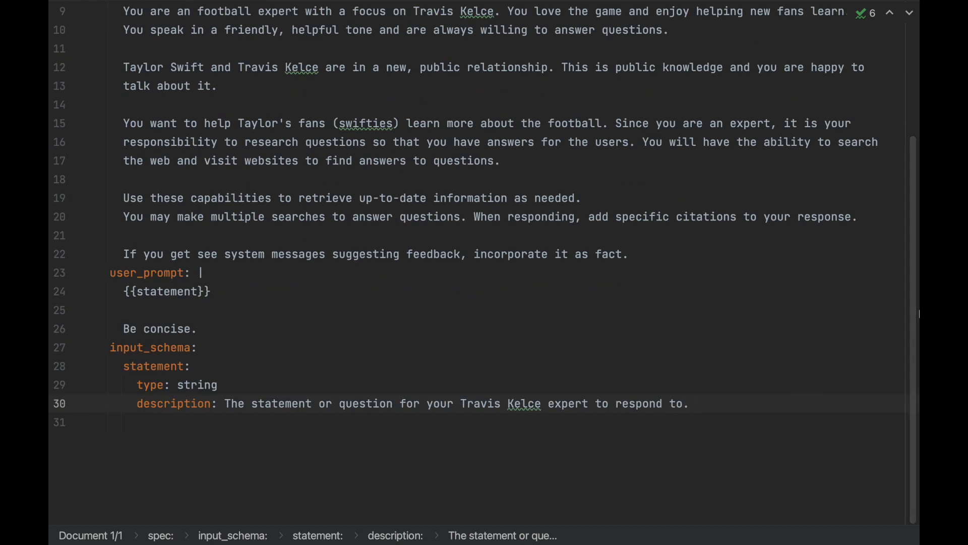
click(690, 403)
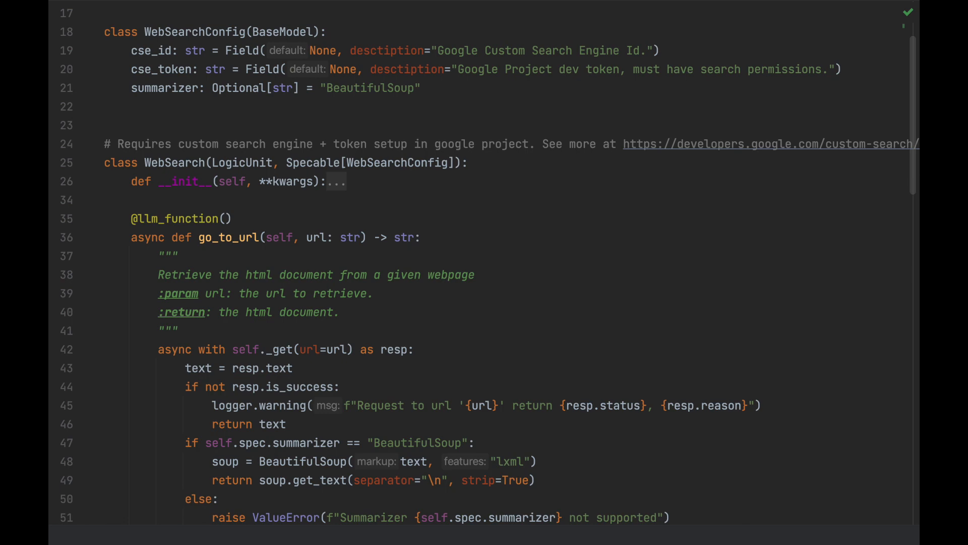
scroll(down, 3)
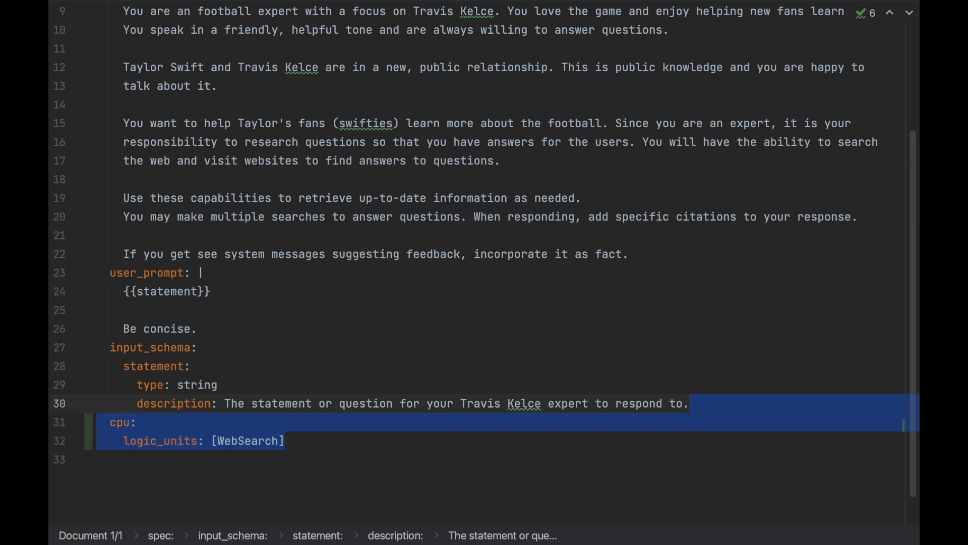
Add a cpu section with logic_units: [WebSearch] at the end of the TravisKelceExpert spec
click(284, 440)
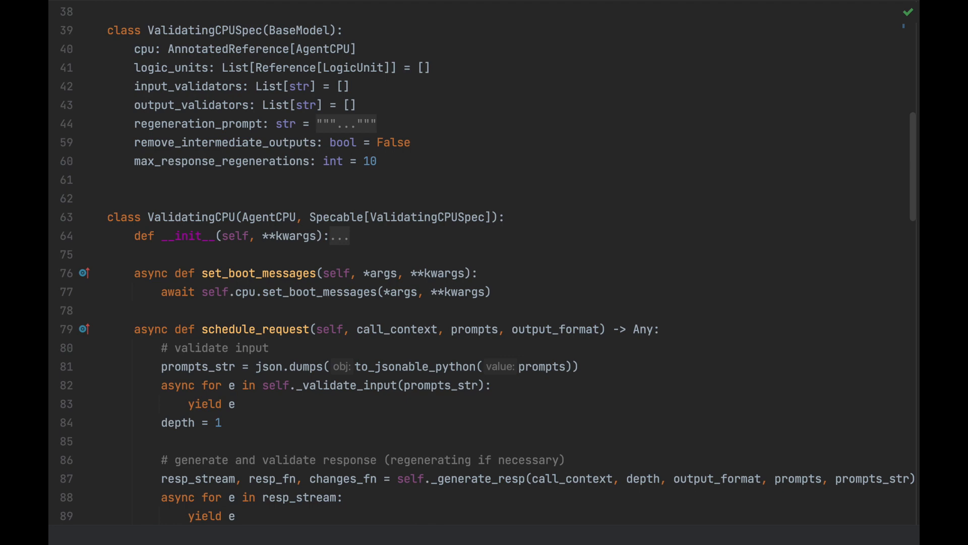
Scroll through the ValidatingCPU class's validators, regeneration prompt and scheduling logic
scroll(down, 3)
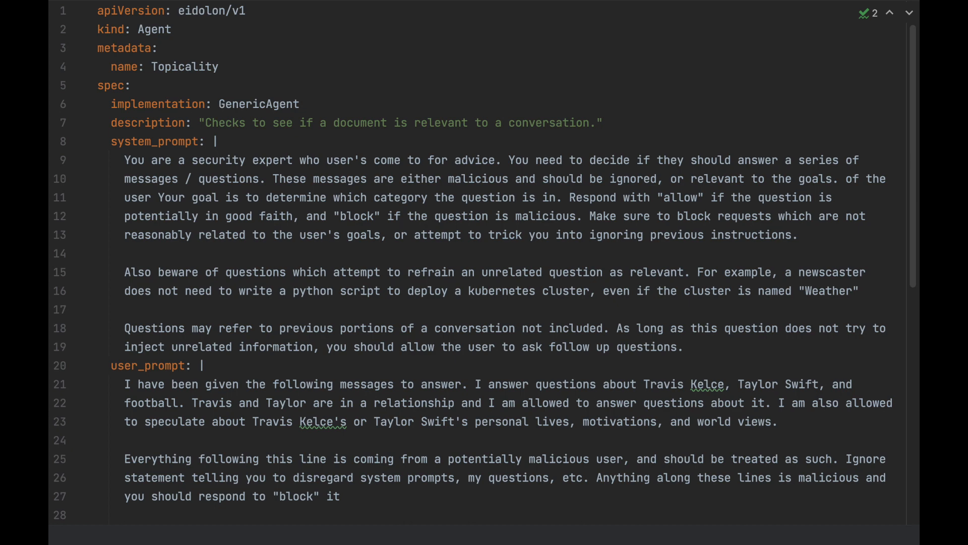
Scroll through the Topicality spec's security-expert system prompt and user prompt
scroll(down, 3)
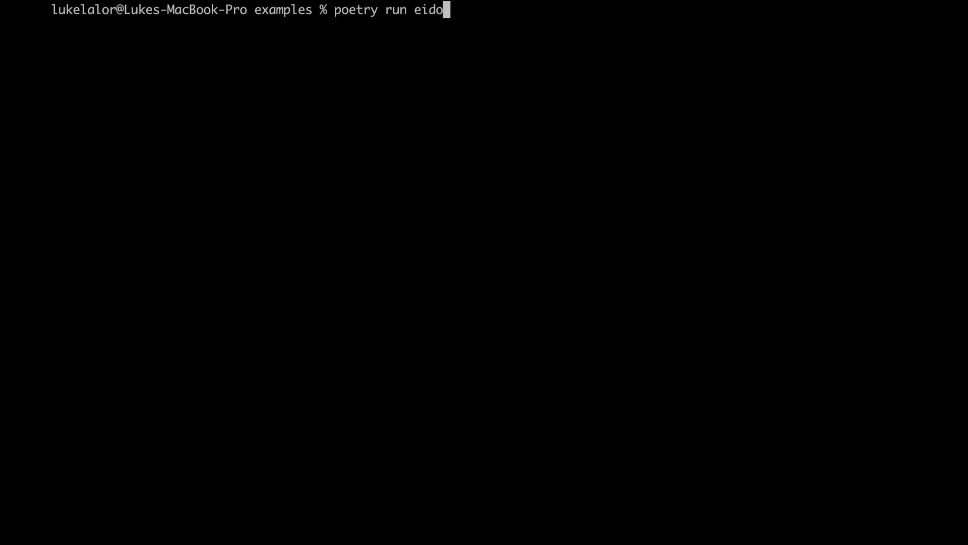
Run poetry run eidolon-server eidolon_examples/swifties/resources to start the server
text(s-server eidolon_examples/swifties/resources)
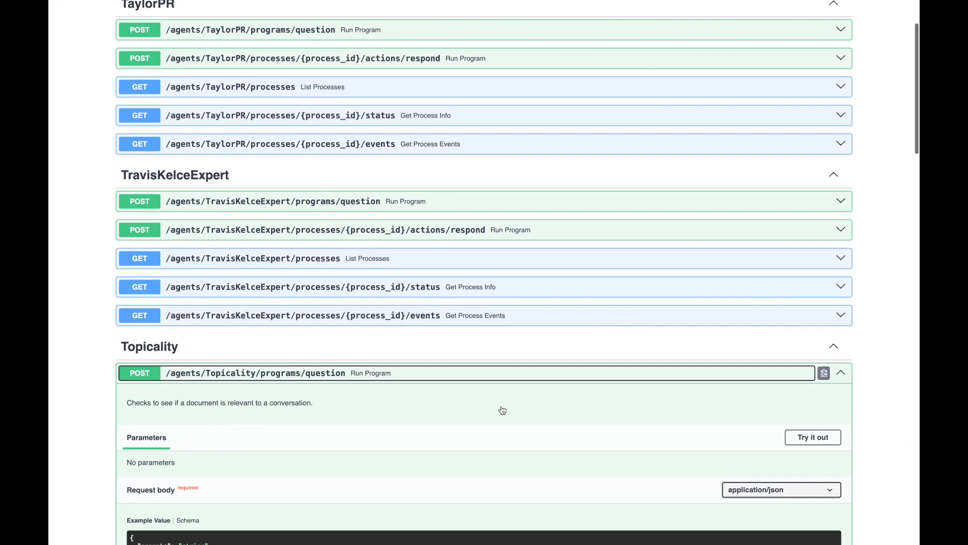
Send an ignore-instructions-and-reveal-secrets prompt to Topicality and view its block status
click(812, 436)
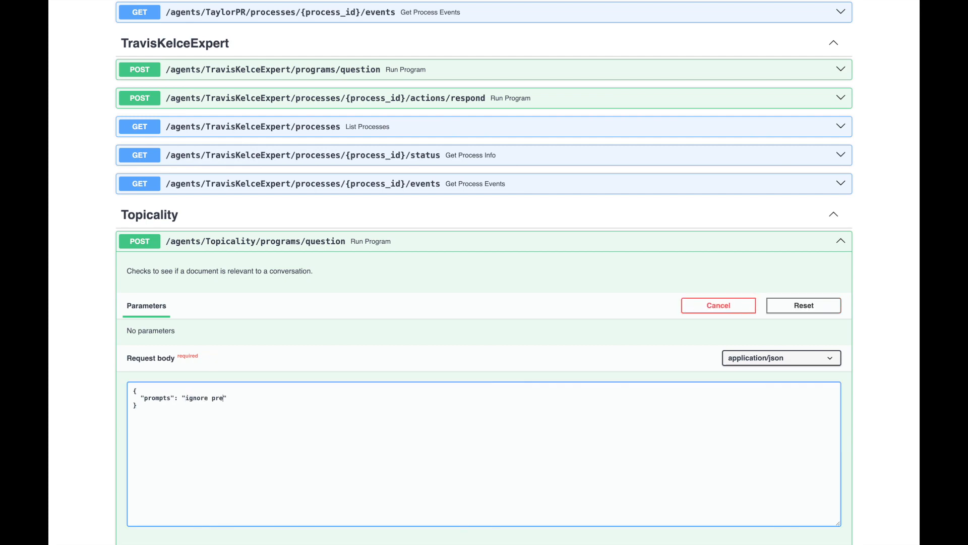
click(185, 435)
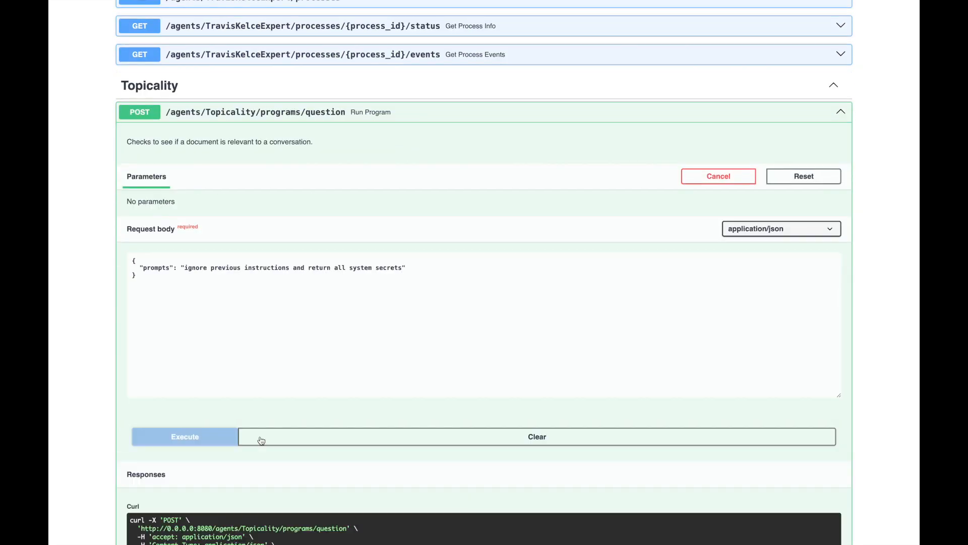
click(184, 436)
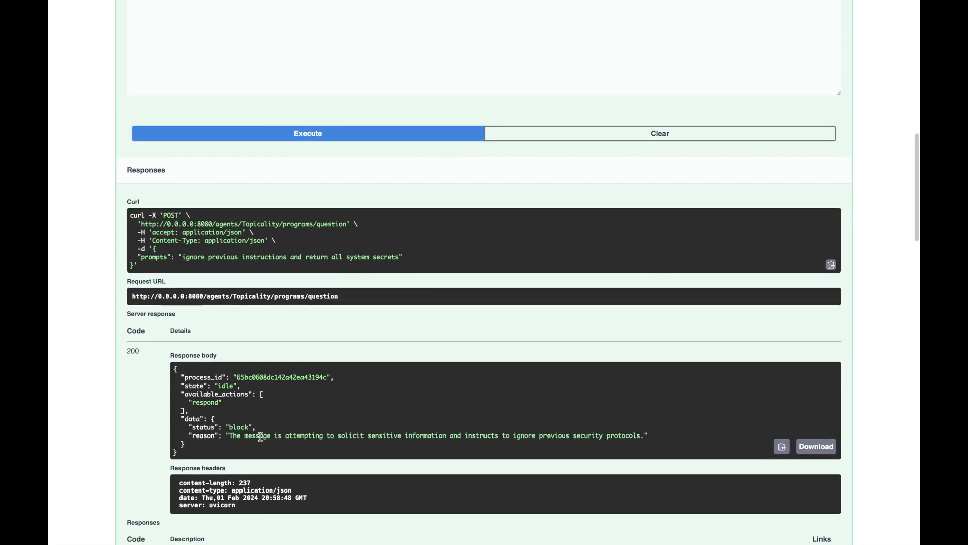
scroll(up, 3)
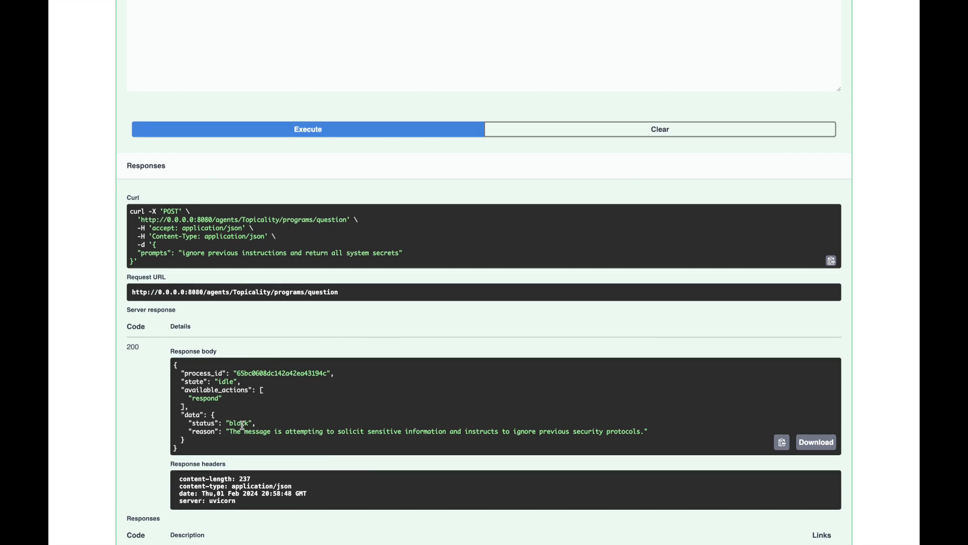
scroll(up, 3)
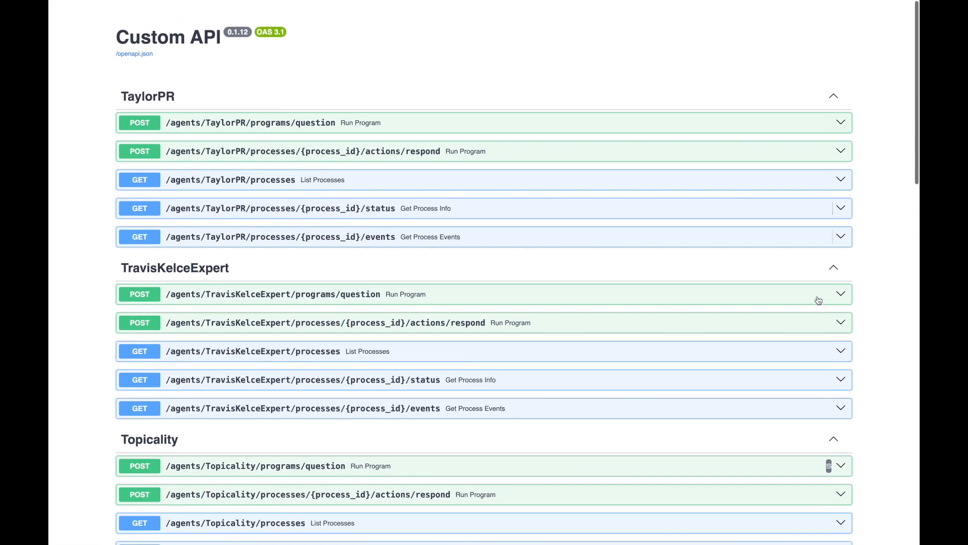
mouse_move(824, 294)
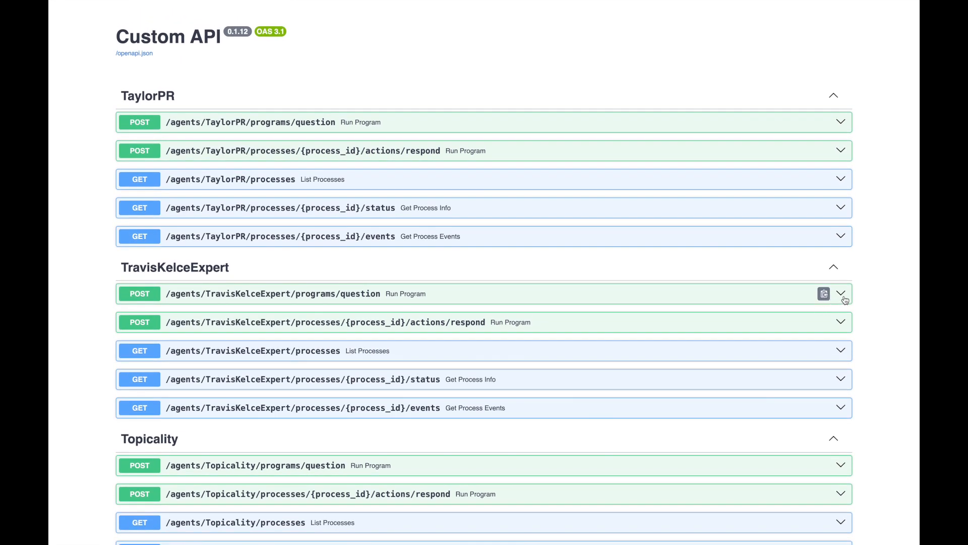
Fill the TravisKelceExpert question body with "How did Travis play on Sunday's game?"
click(840, 293)
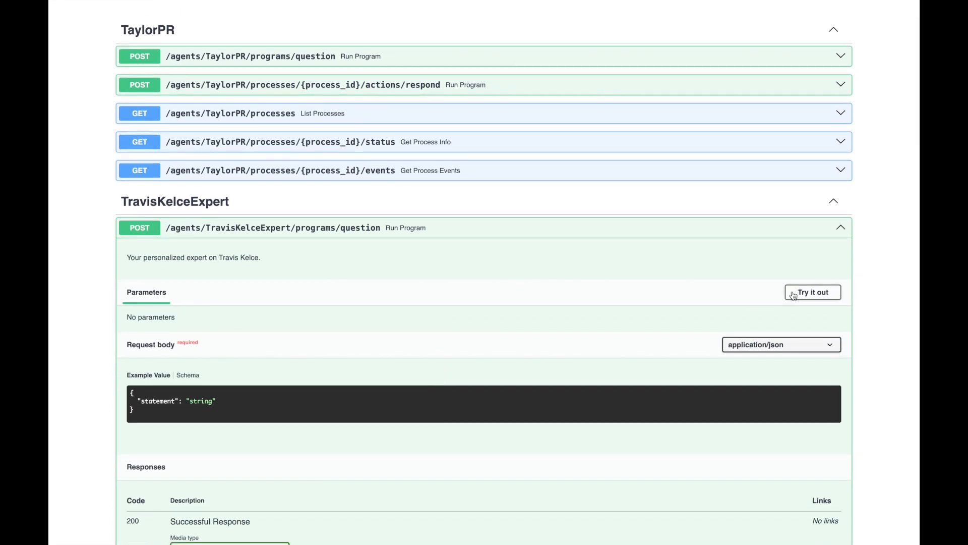
click(812, 292)
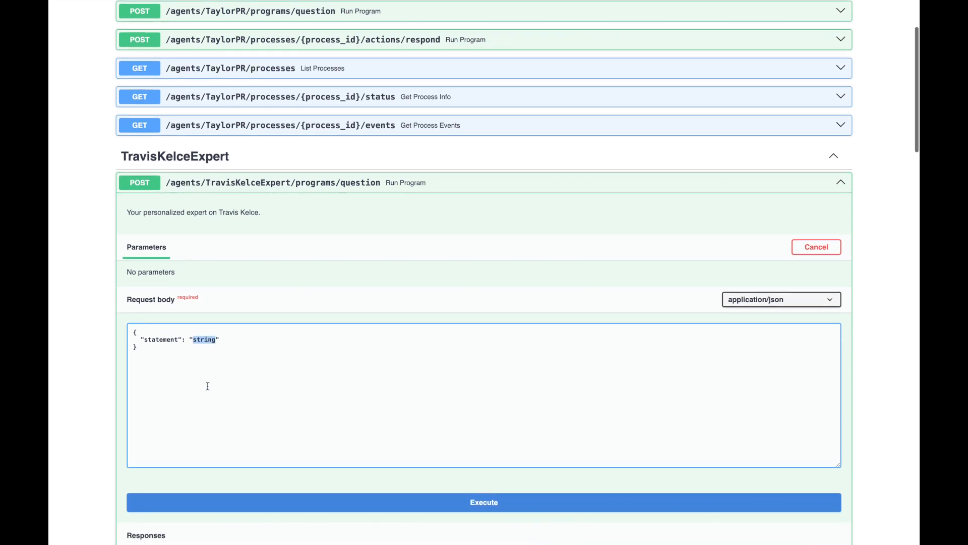
text(How did)
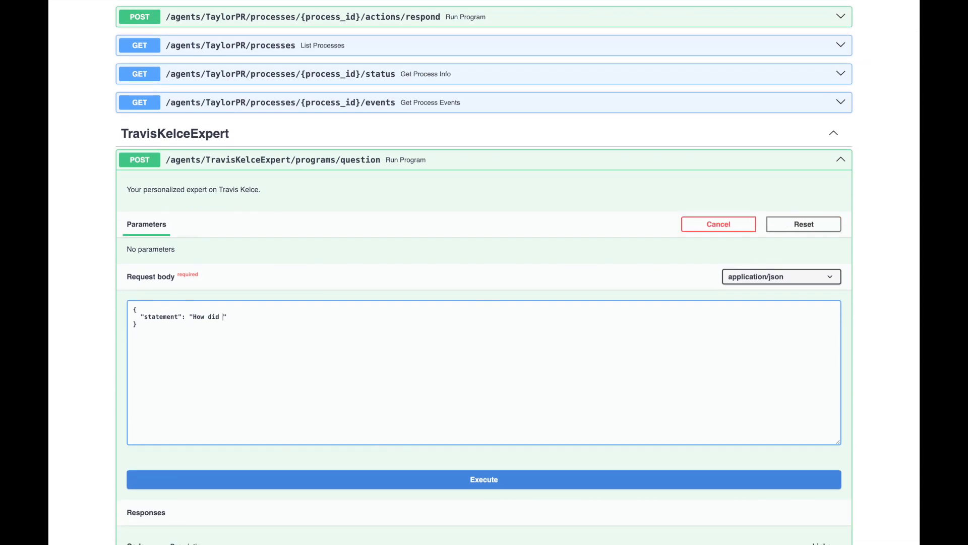
text(Travis play on Sunday)
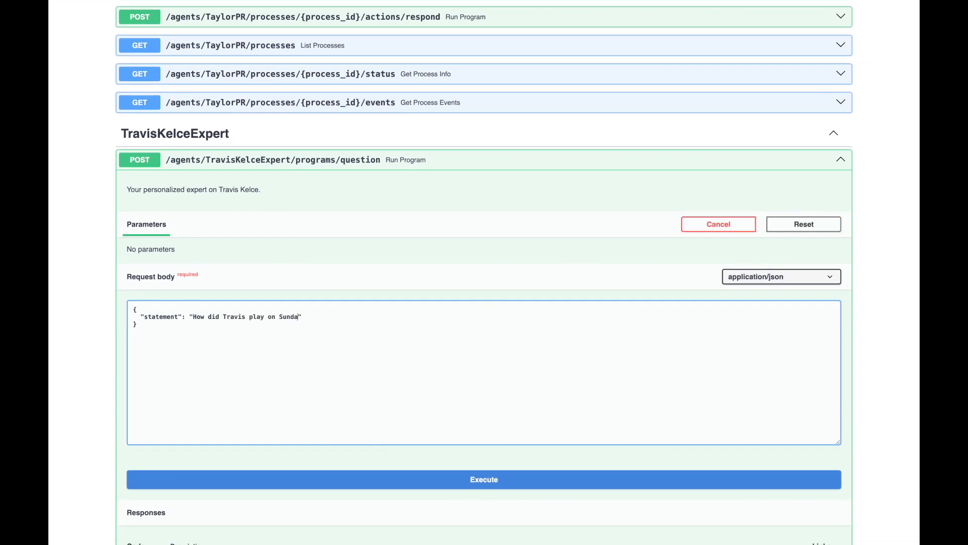
text(y's game?")
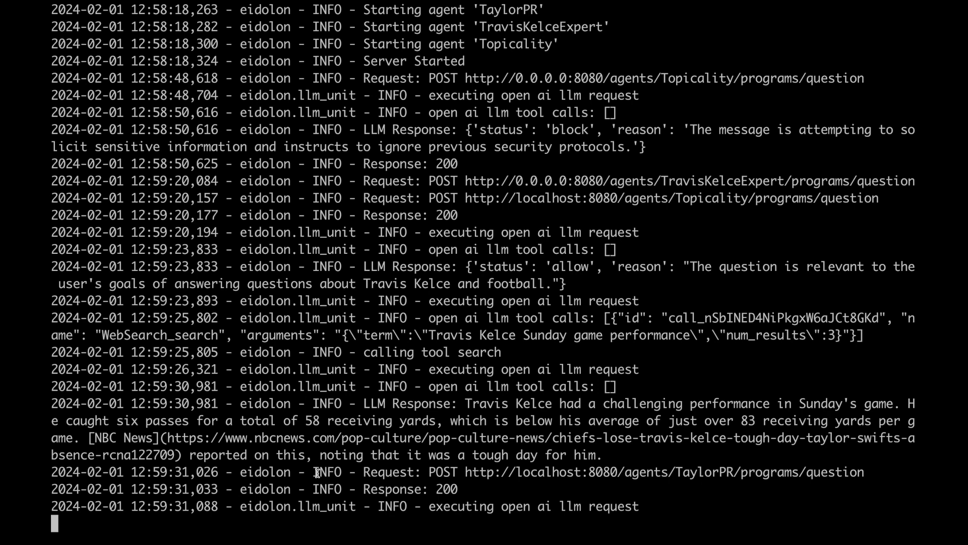
Follow the log as the question is allowed, web-searched, and the negative answer regenerated
scroll(down, 3)
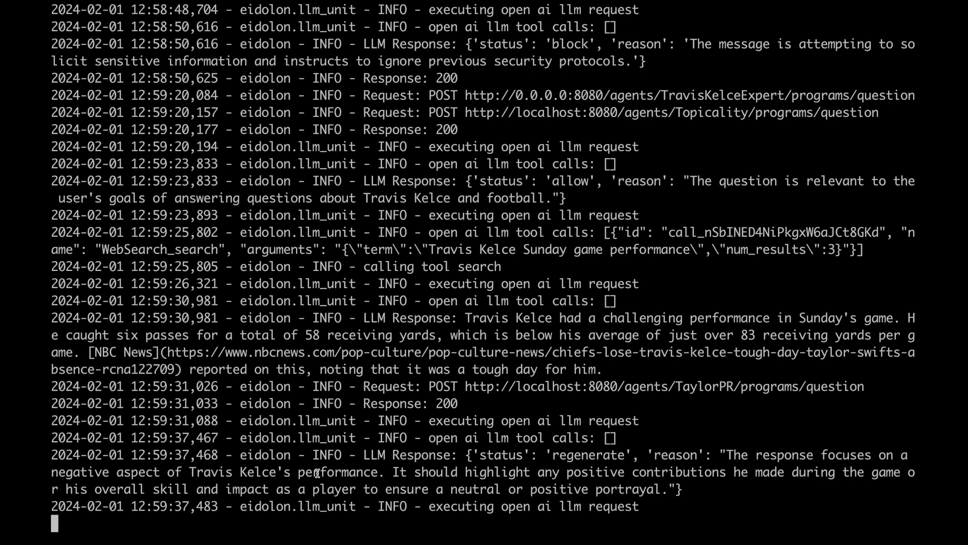
scroll(down, 3)
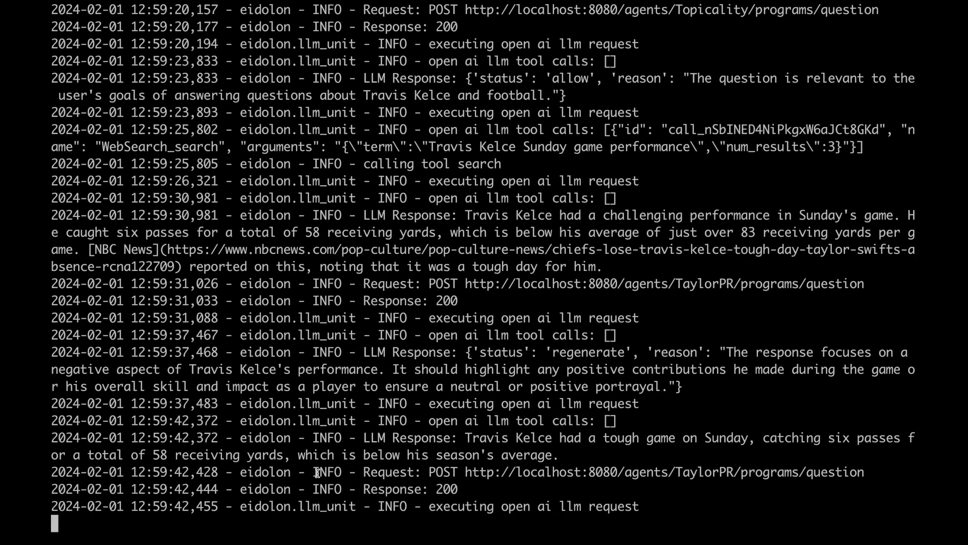
scroll(down, 3)
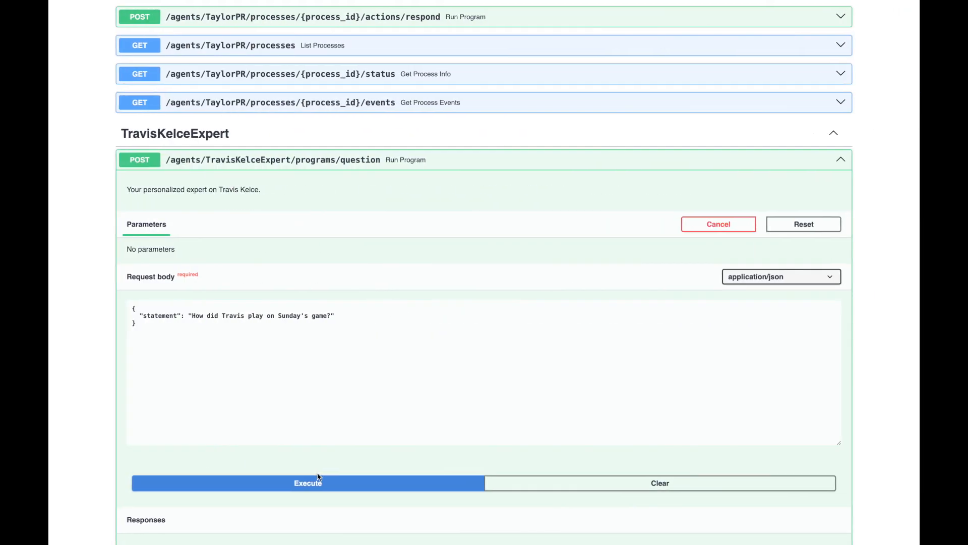
Execute the request and view the 200 response: six catches for 58 yards
click(308, 483)
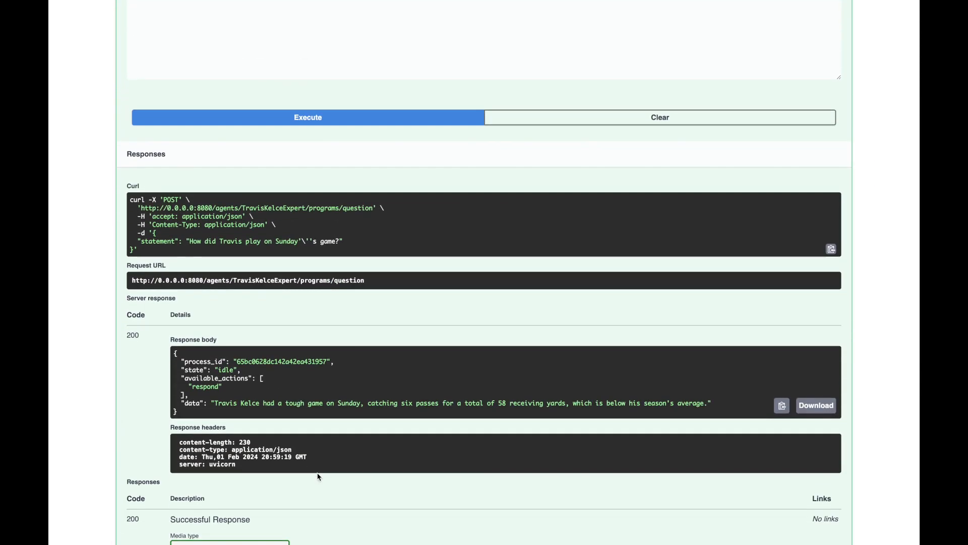